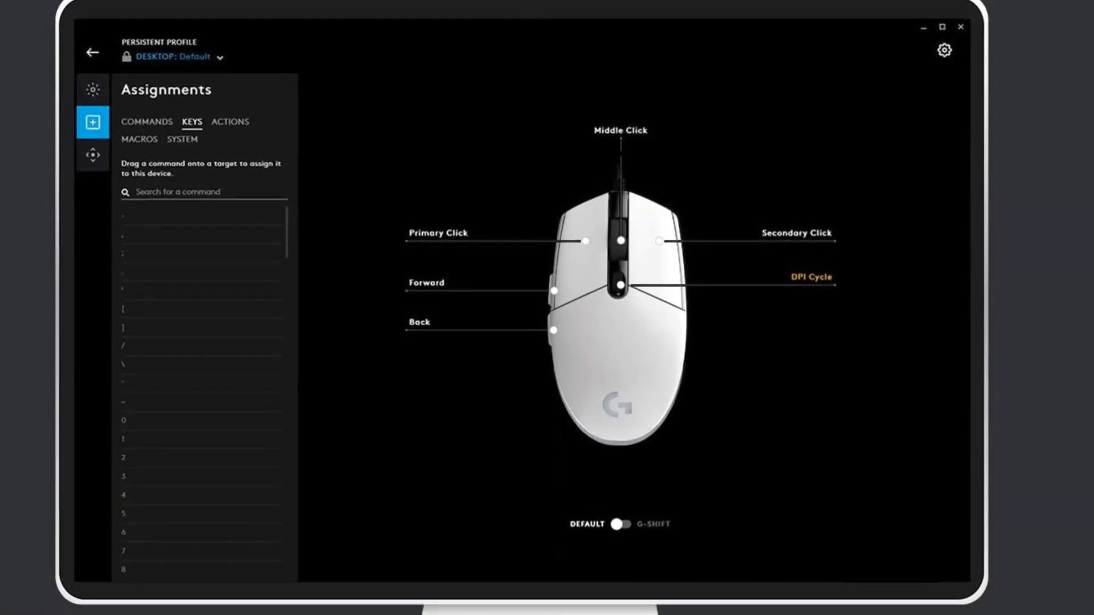
scroll("down", 3)
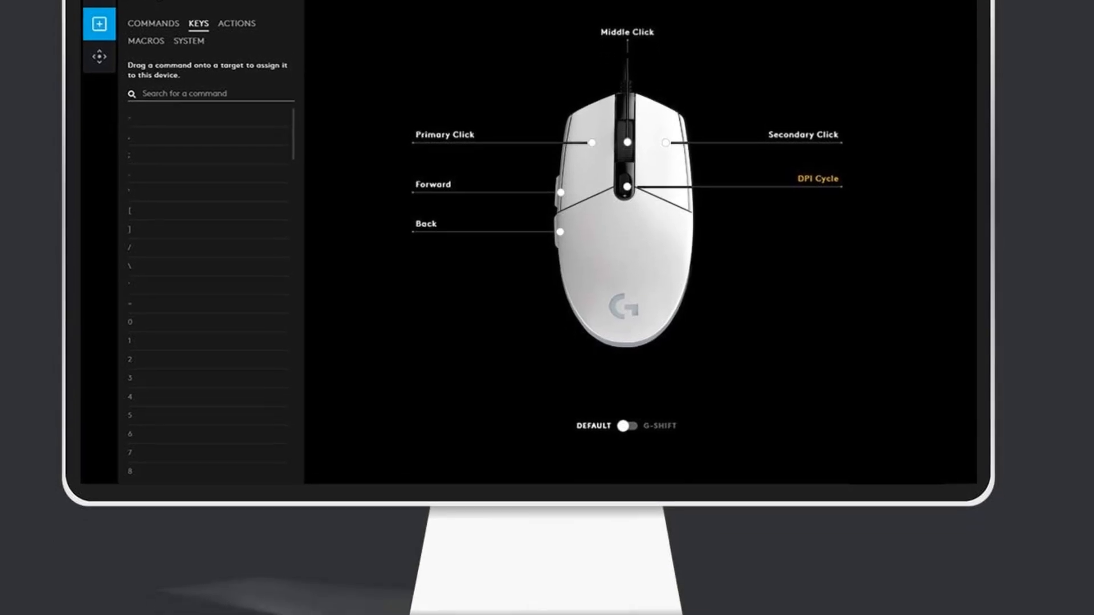